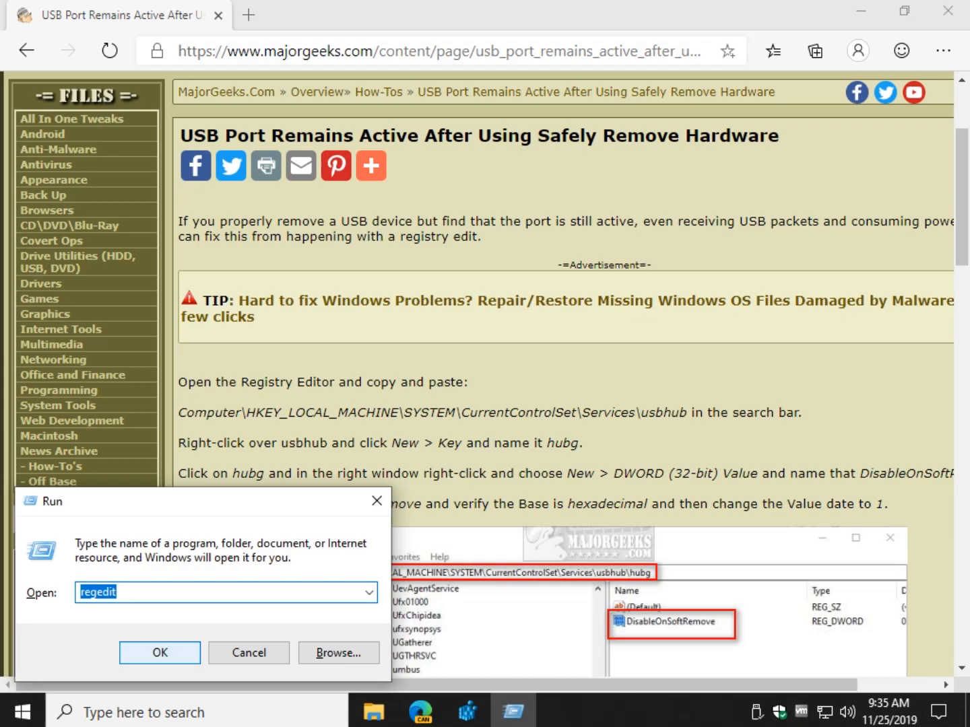
Step: Launch Registry Editor with admin approval, then cancel the registry export
{"action": "left_click", "coordinate": [159, 653]}
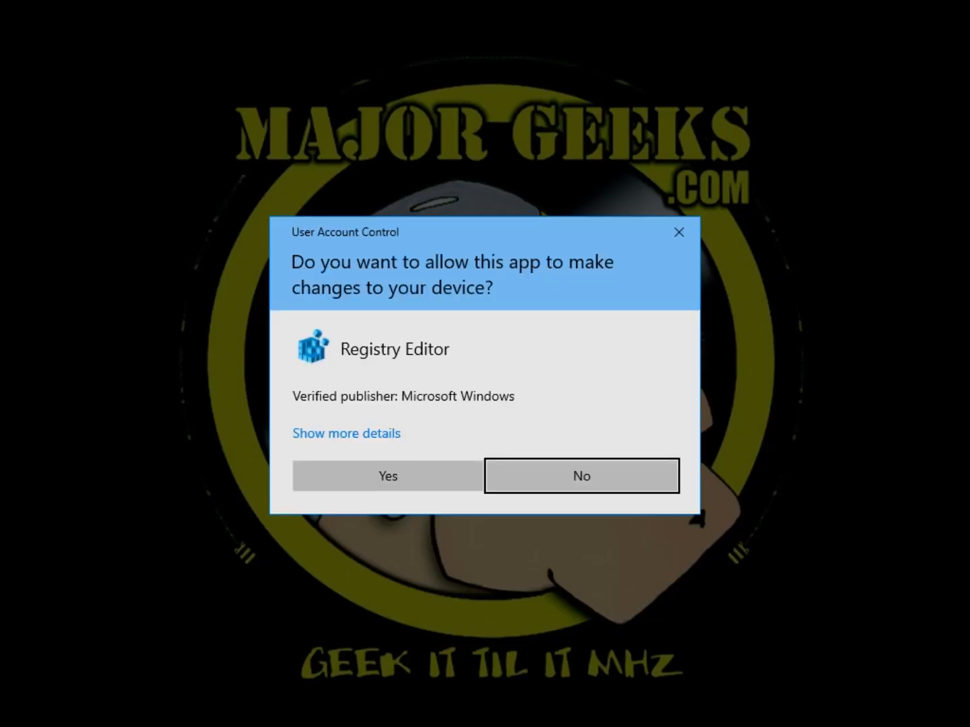
{"action": "left_click", "coordinate": [387, 475]}
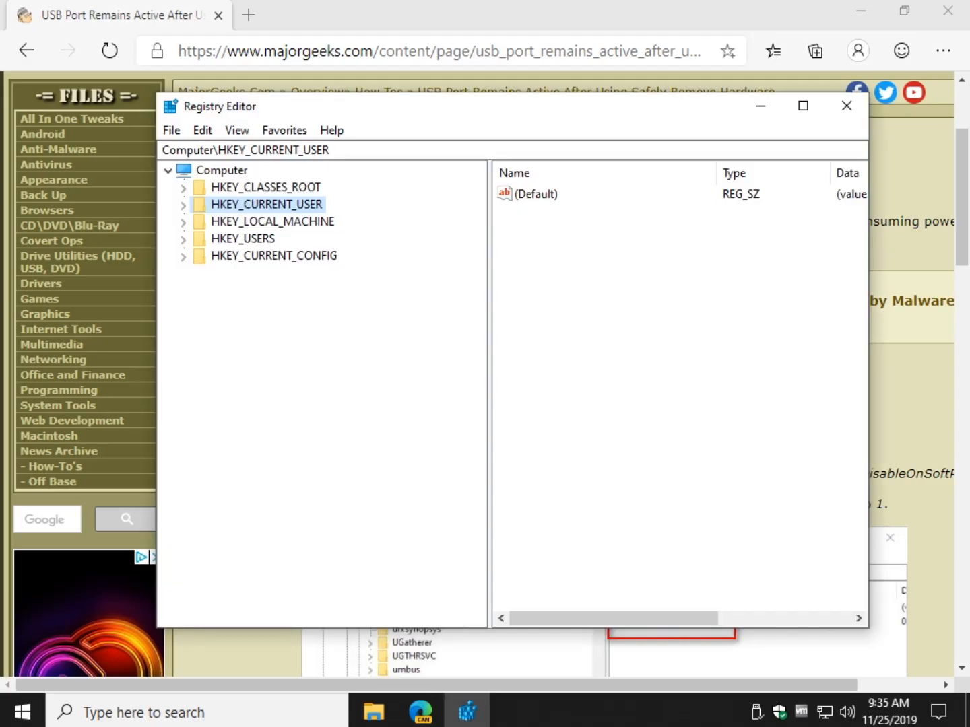
{"action": "left_click", "coordinate": [171, 130]}
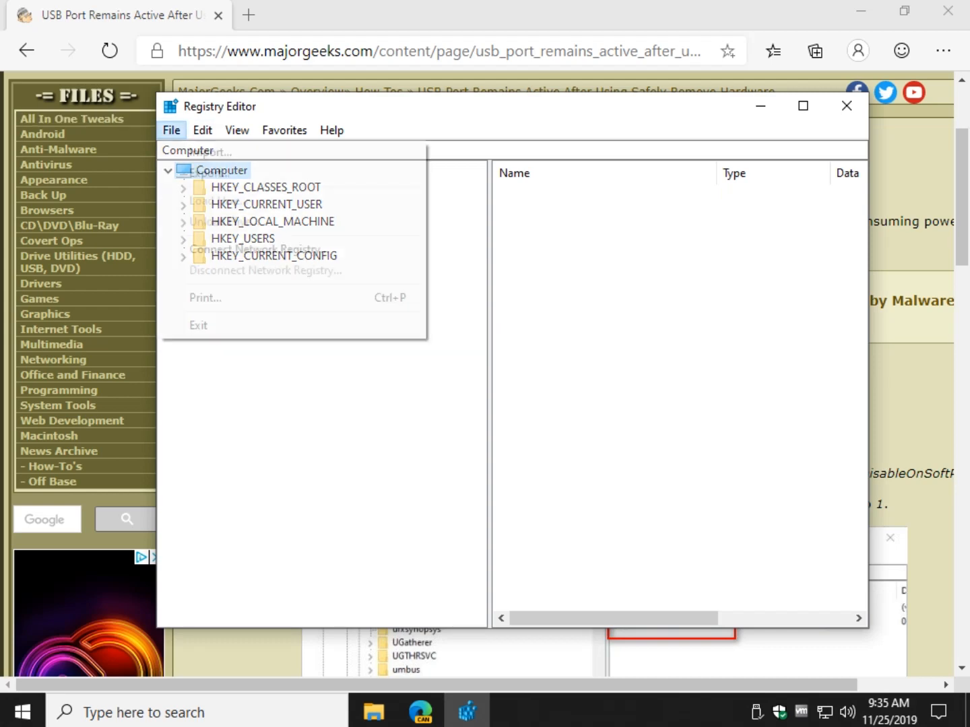
{"action": "mouse_move", "coordinate": [209, 173]}
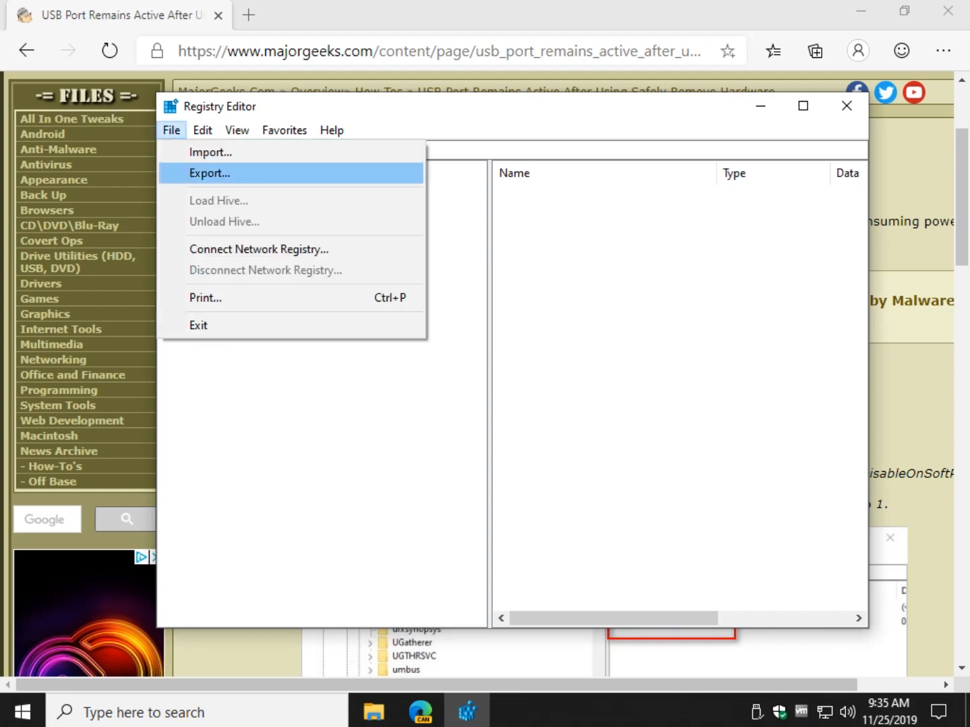
{"action": "left_click", "coordinate": [209, 173]}
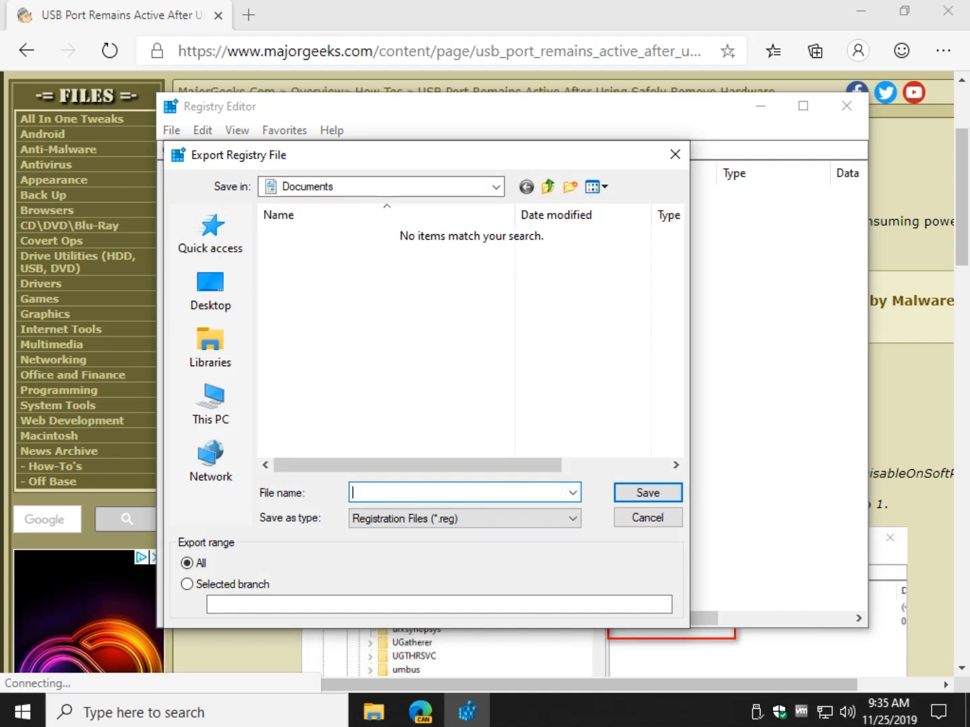
{"action": "left_click", "coordinate": [646, 517]}
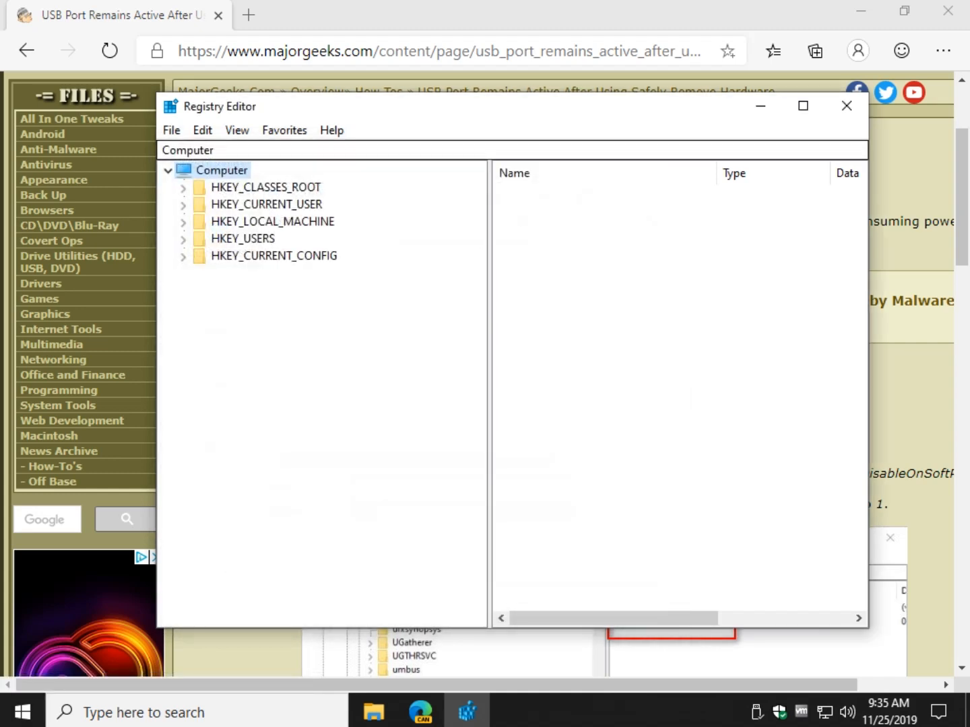
{"action": "left_click", "coordinate": [171, 130]}
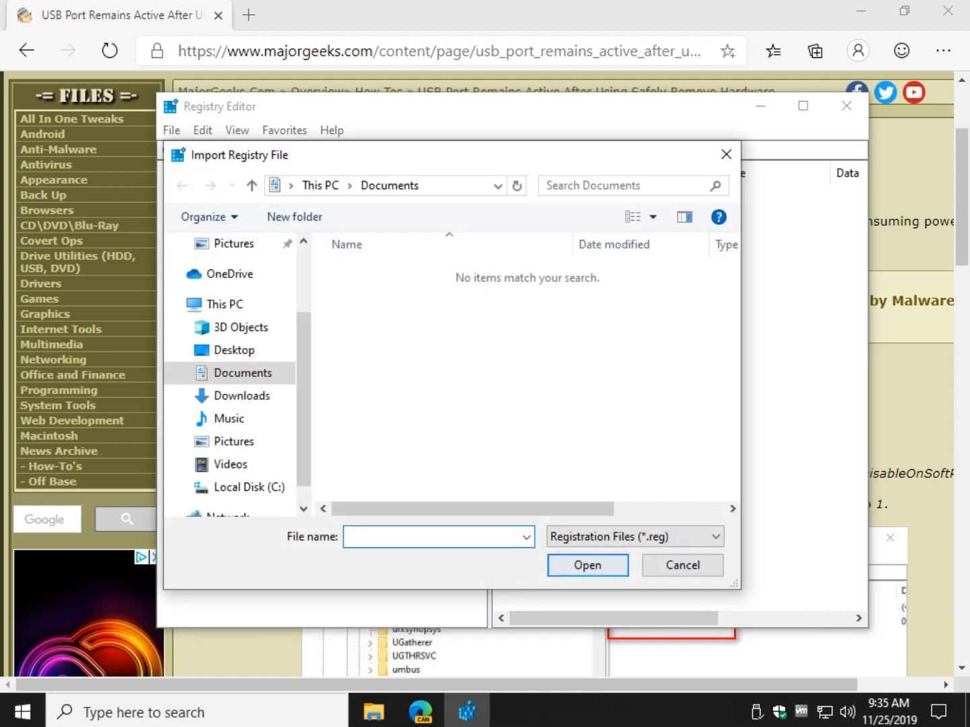
{"action": "left_click", "coordinate": [681, 565]}
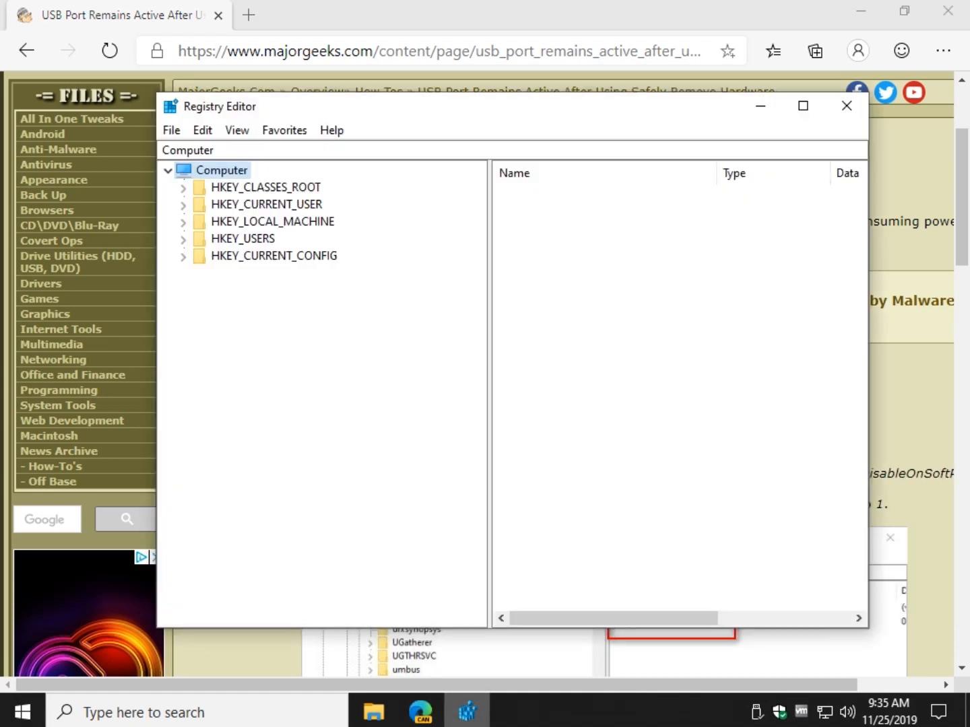
Step: Navigate to HKEY_LOCAL_MACHINE\SYSTEM\CurrentControlSet\Services\usbhub and add a subkey named hubg
{"action": "left_click", "coordinate": [187, 151]}
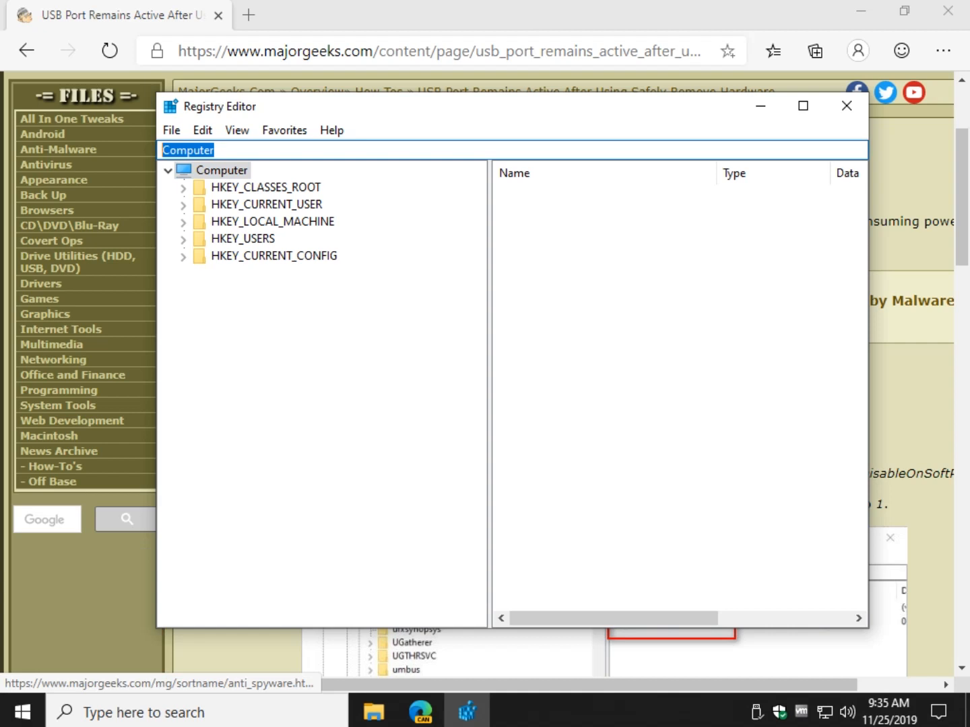
{"action": "type", "text": "Computer\\HKEY_LOCAL_MACHINE\\SYSTEM\\CurrentControlSet\\Services\\usbhub"}
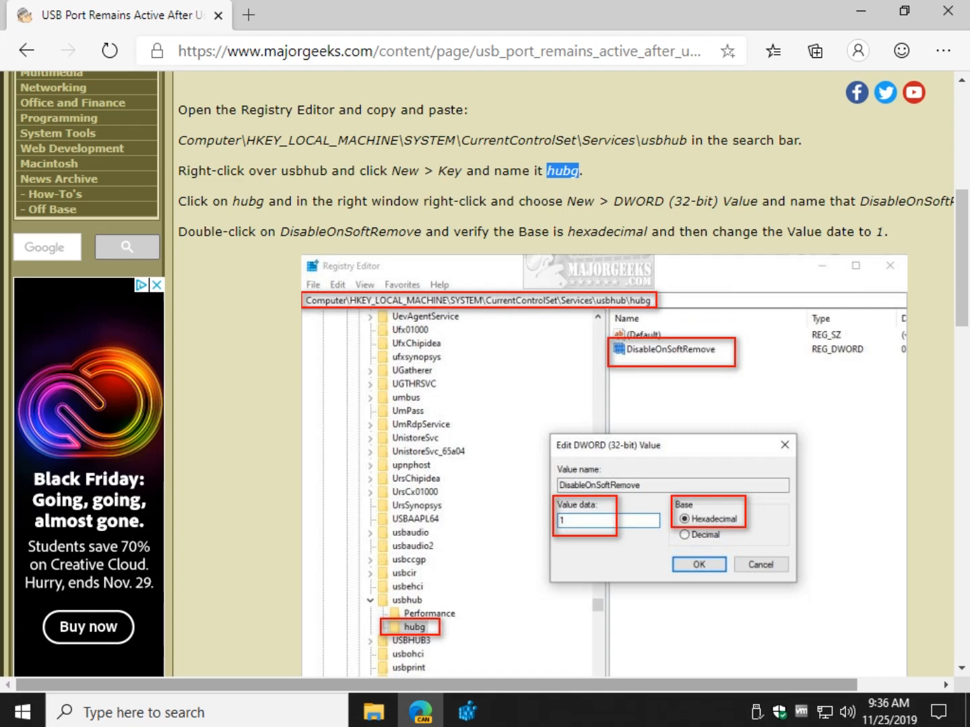
{"action": "right_click", "coordinate": [289, 564]}
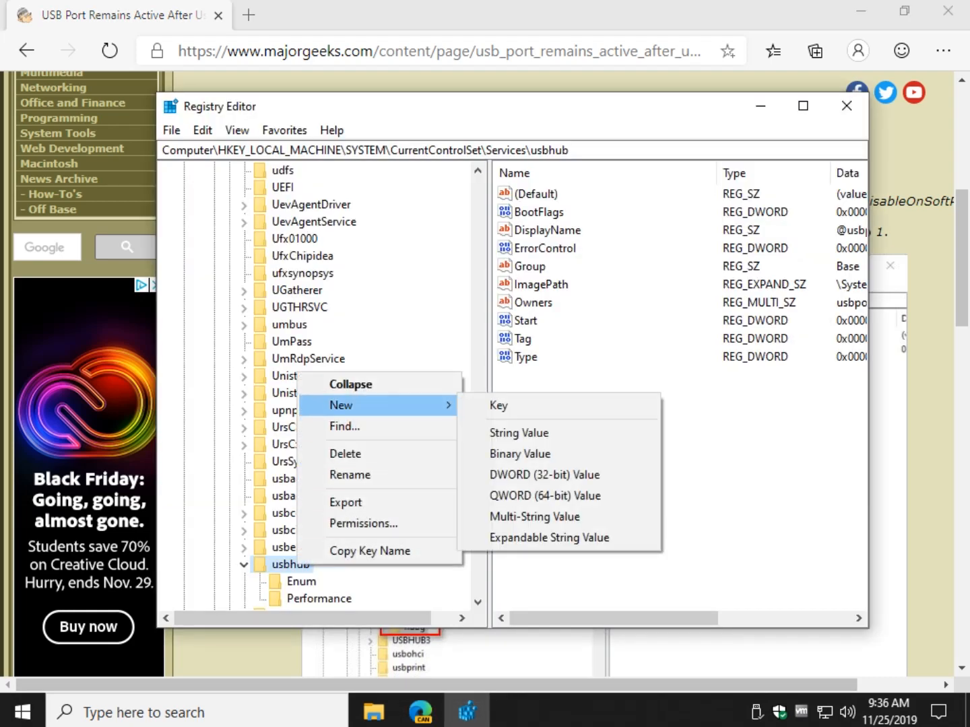
{"action": "left_click", "coordinate": [498, 405]}
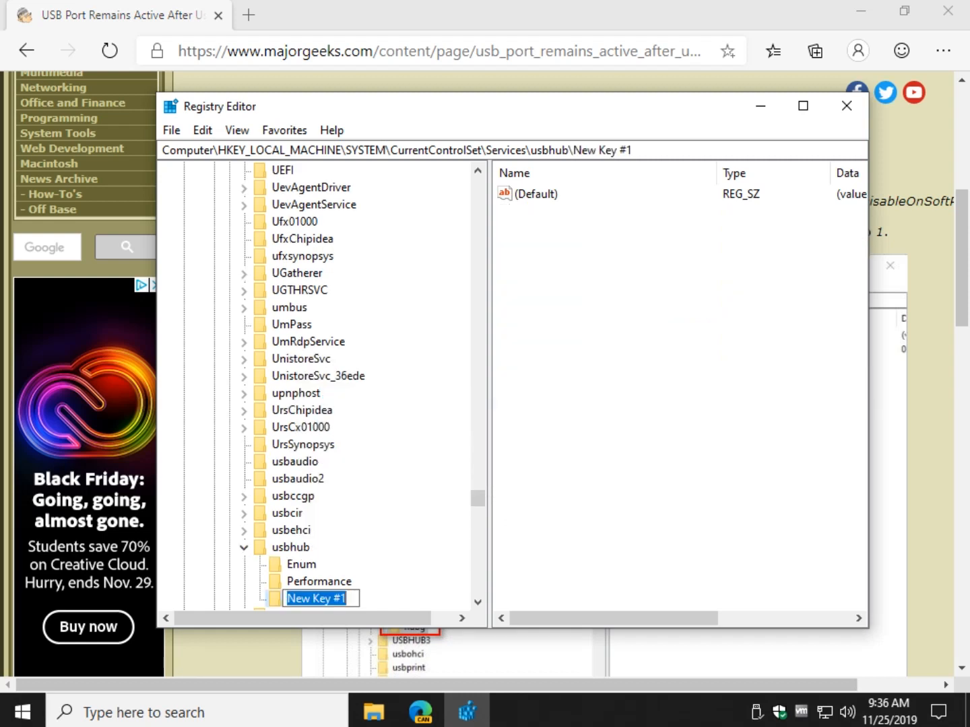
{"action": "type", "text": "hubg"}
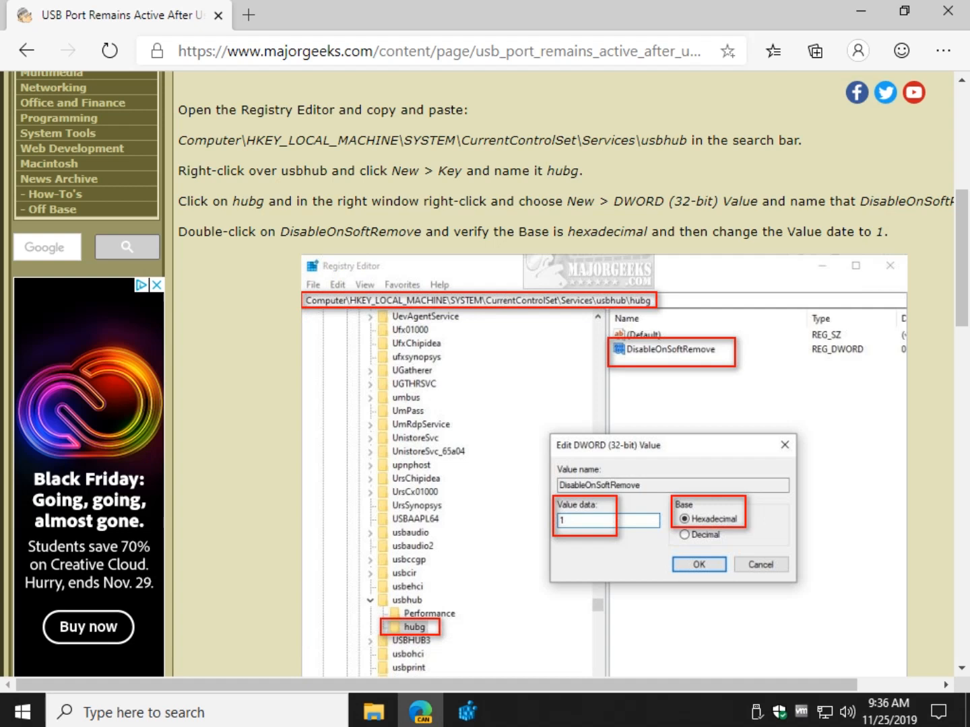
Step: Copy the value name DisableOnSoftRemove from the Edge article and return to Registry Editor
{"action": "scroll", "scroll_direction": "right", "scroll_amount": 3}
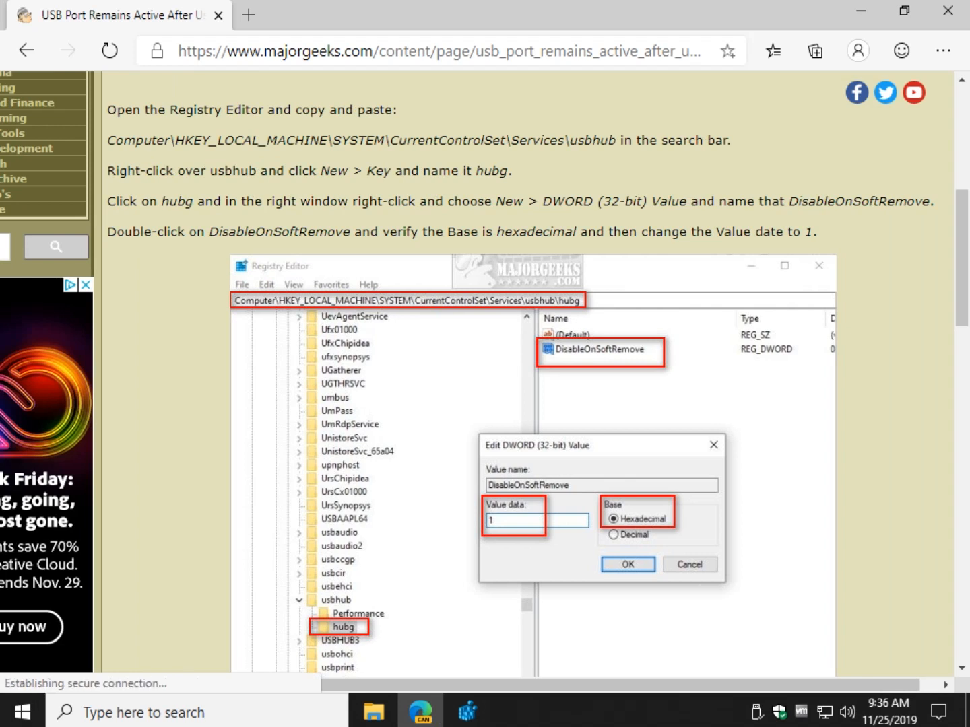
{"action": "double_click", "coordinate": [847, 202]}
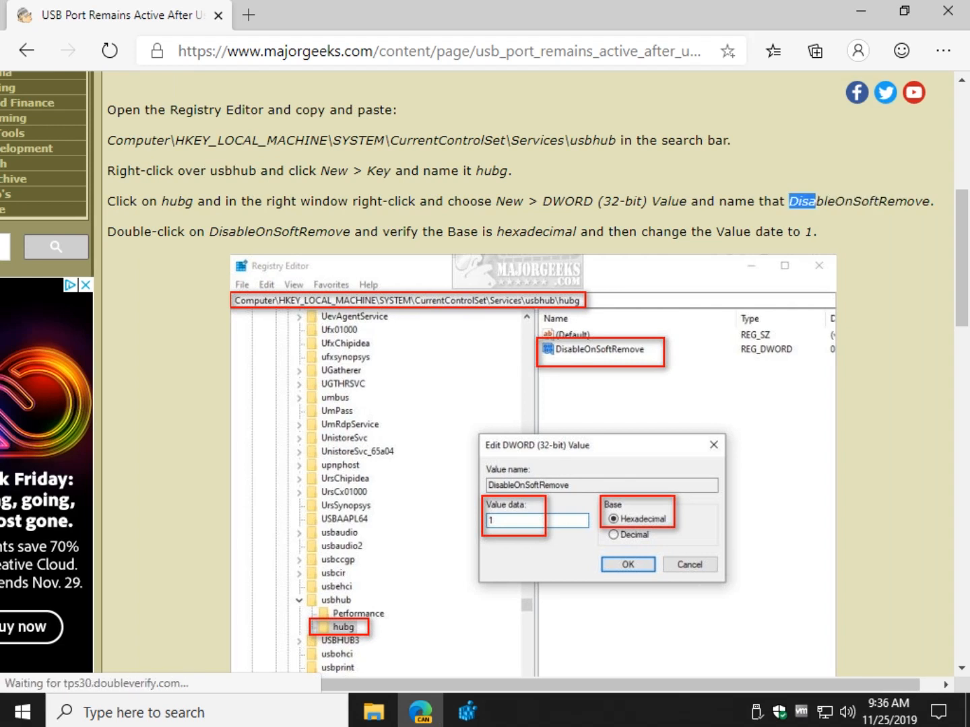
{"action": "right_click", "coordinate": [856, 200]}
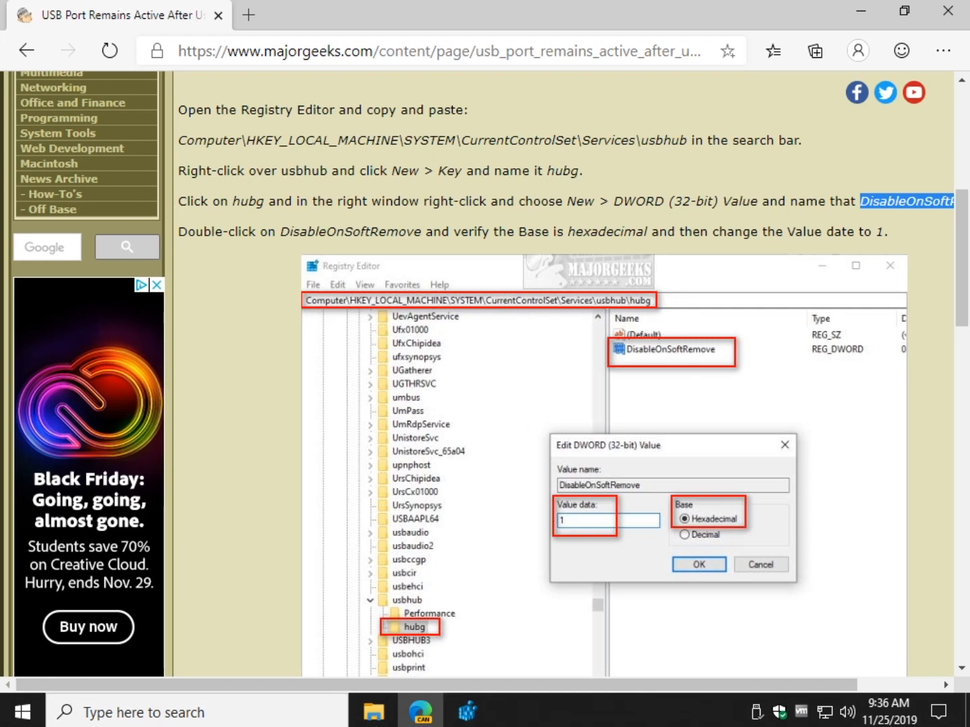
{"action": "left_click", "coordinate": [698, 565]}
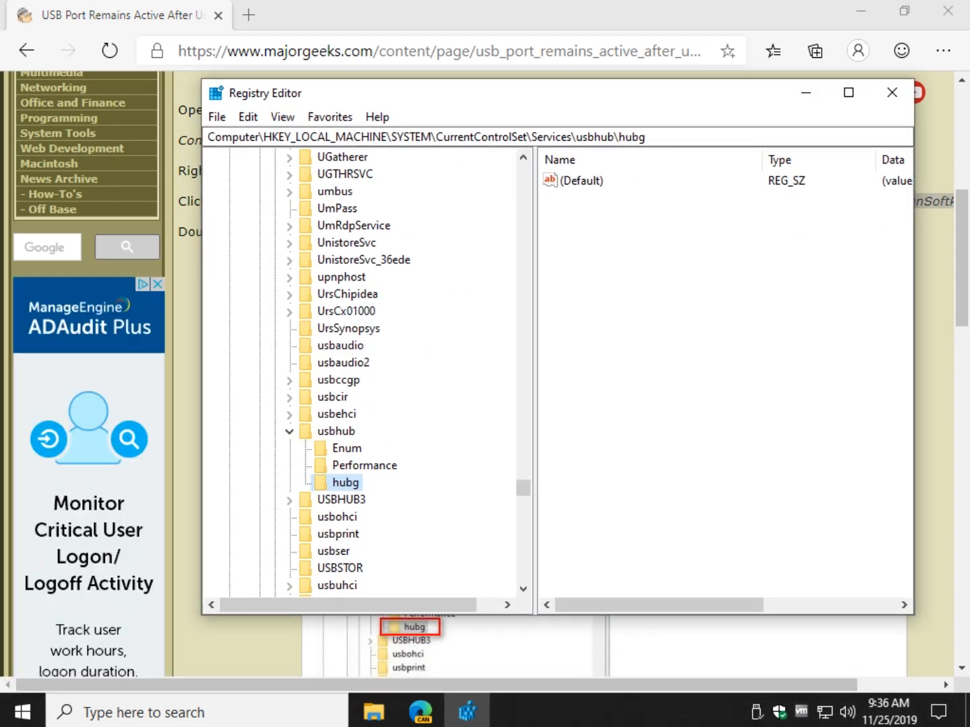
Step: Add a DWORD (32-bit) value named DisableOnSoftRemove to the hubg key
{"action": "right_click", "coordinate": [345, 483]}
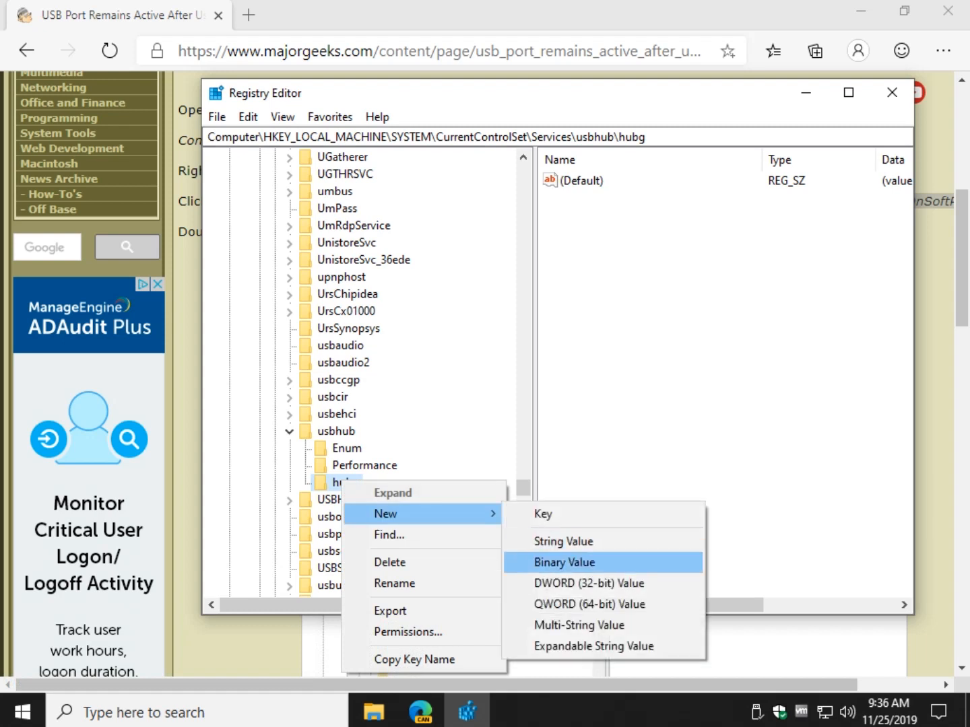
{"action": "left_click", "coordinate": [588, 583]}
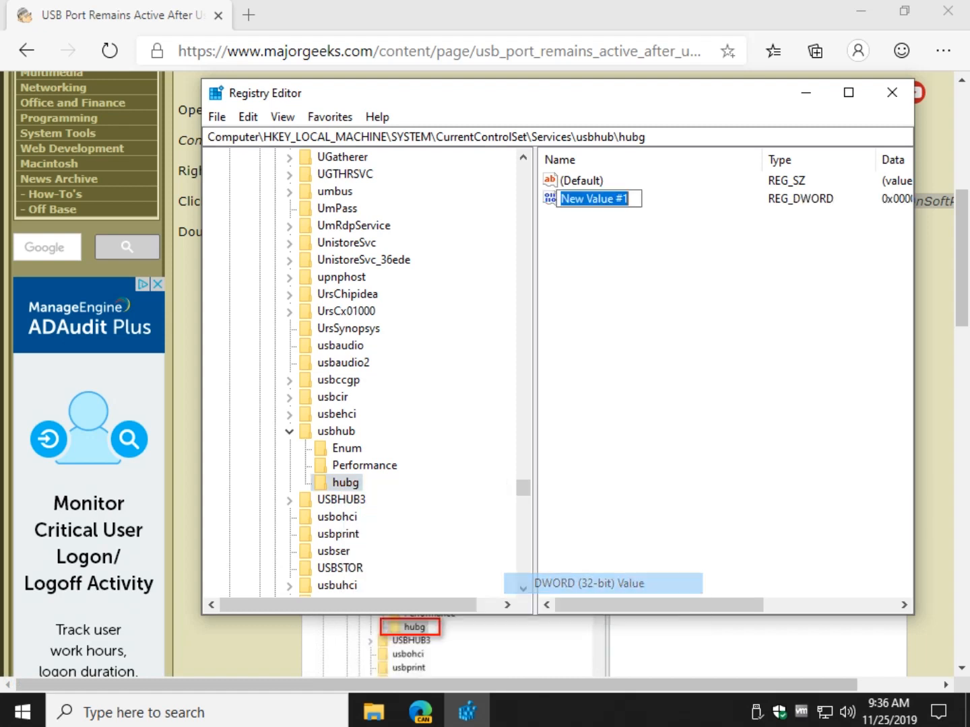
{"action": "type", "text": "DisableOnSoftRemove"}
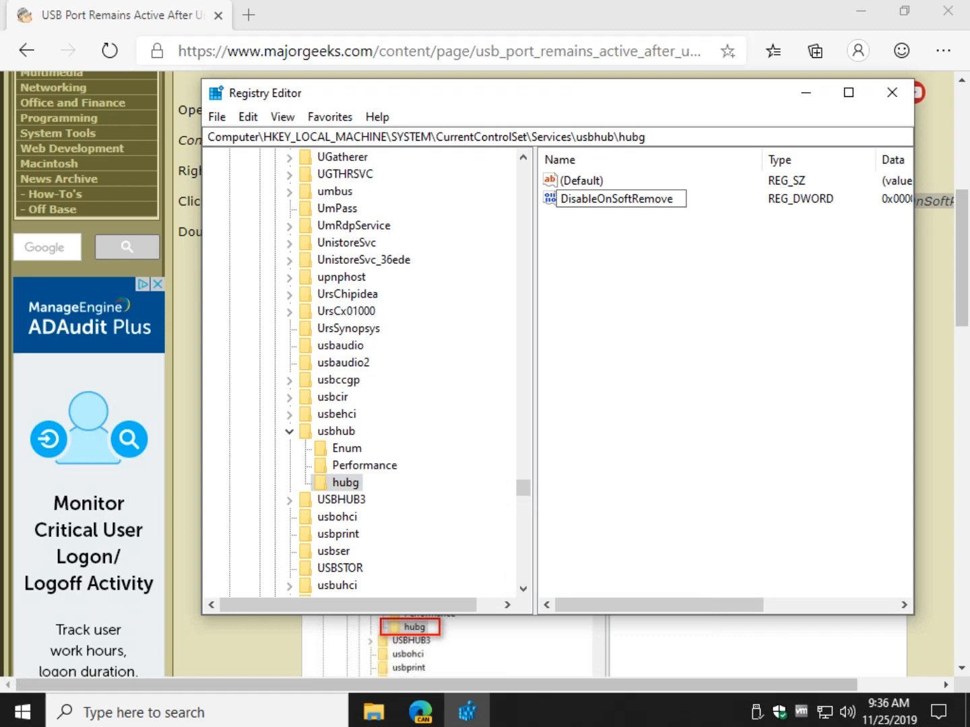
{"action": "left_click", "coordinate": [617, 198]}
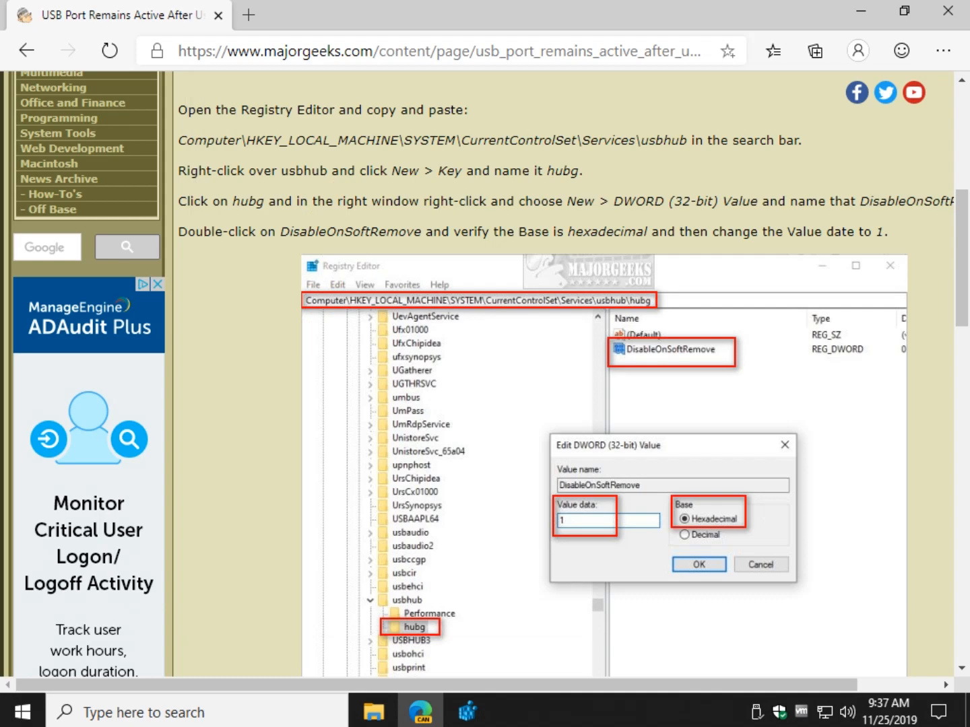
{"action": "left_click", "coordinate": [697, 564]}
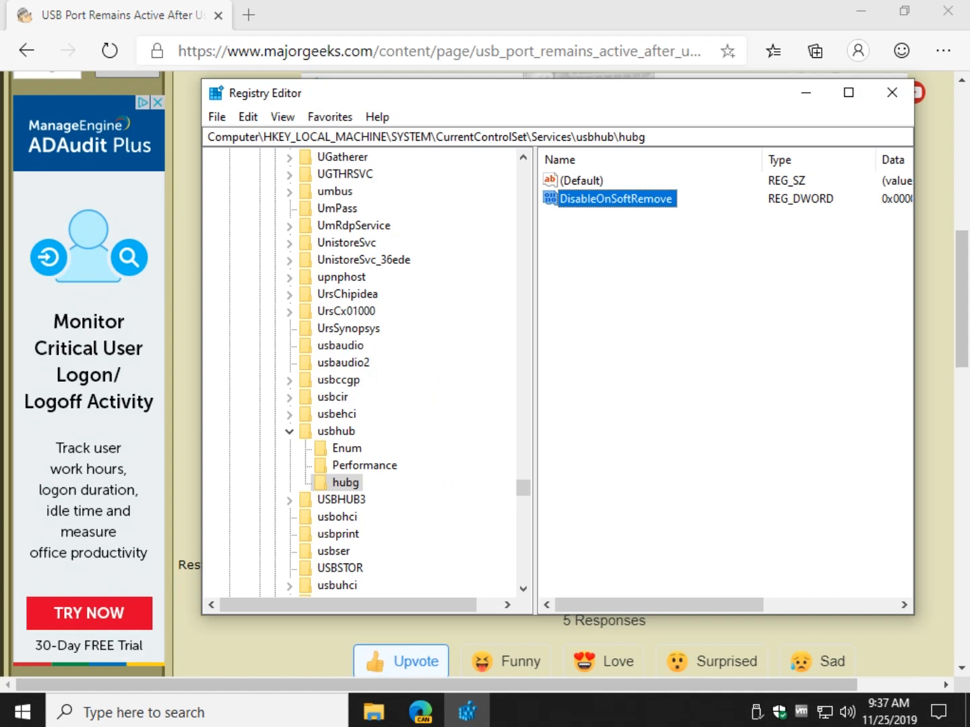
Step: Set DisableOnSoftRemove's value data to 1 in hexadecimal
{"action": "double_click", "coordinate": [615, 199]}
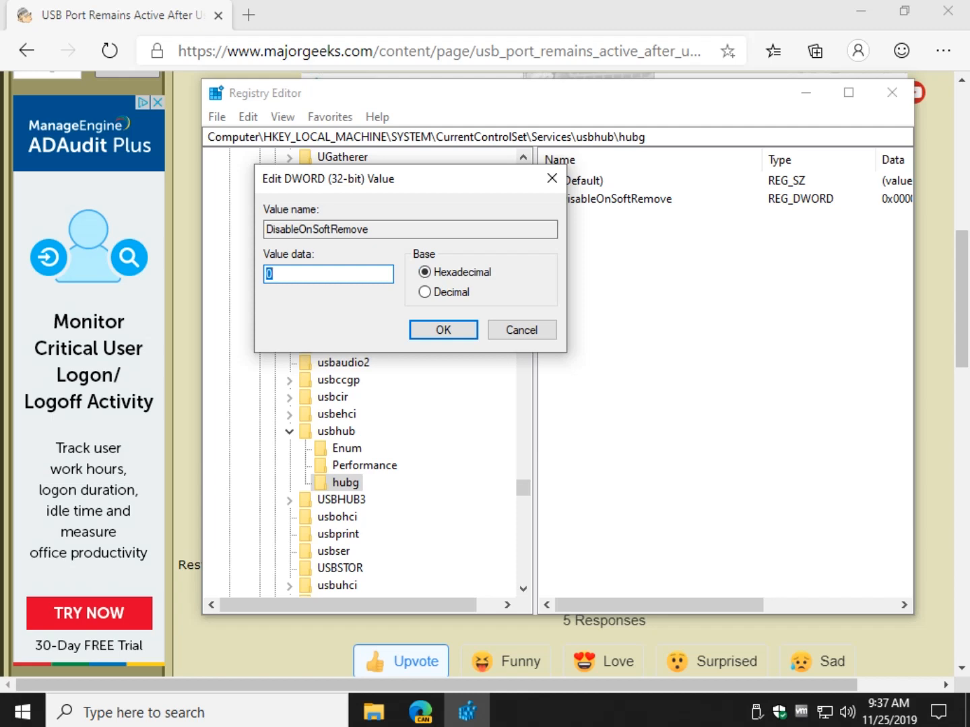
{"action": "type", "text": "1"}
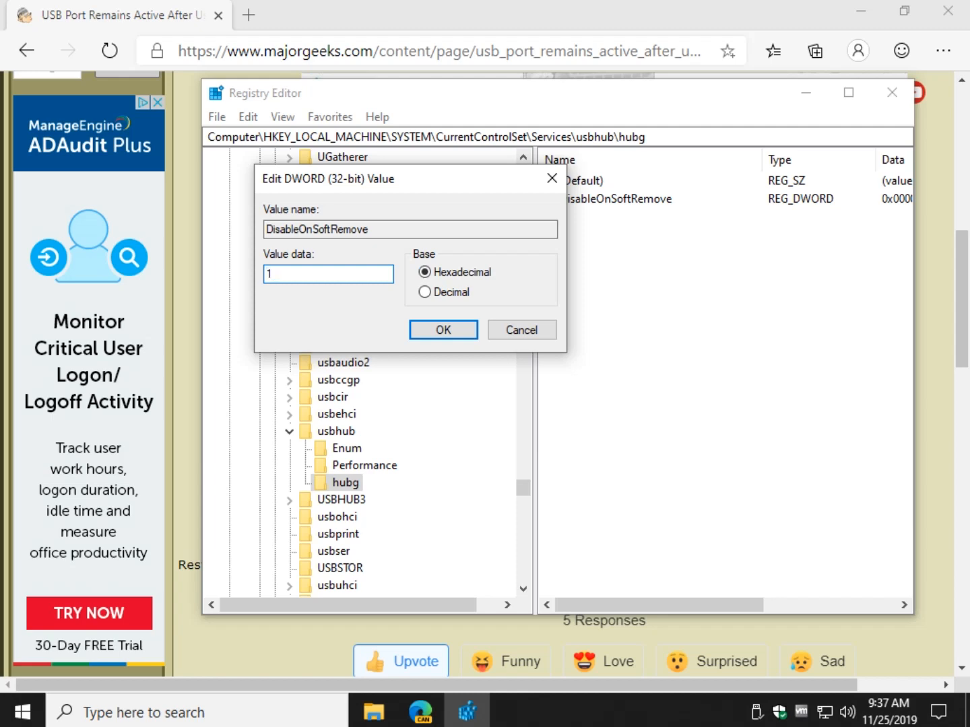
{"action": "left_click", "coordinate": [442, 330]}
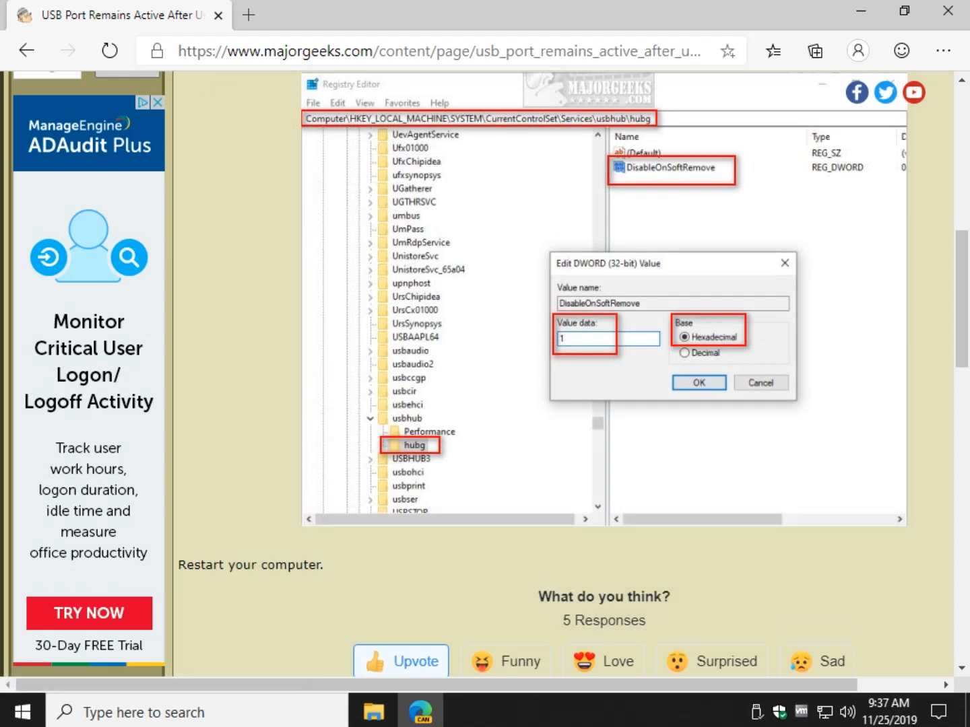
{"action": "left_click", "coordinate": [371, 348]}
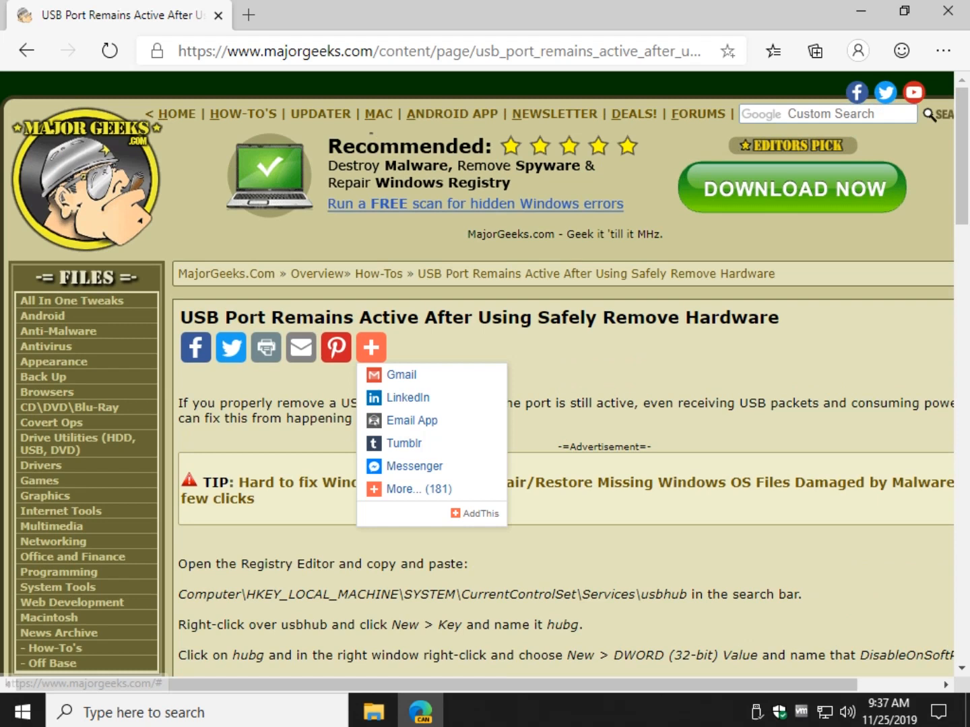